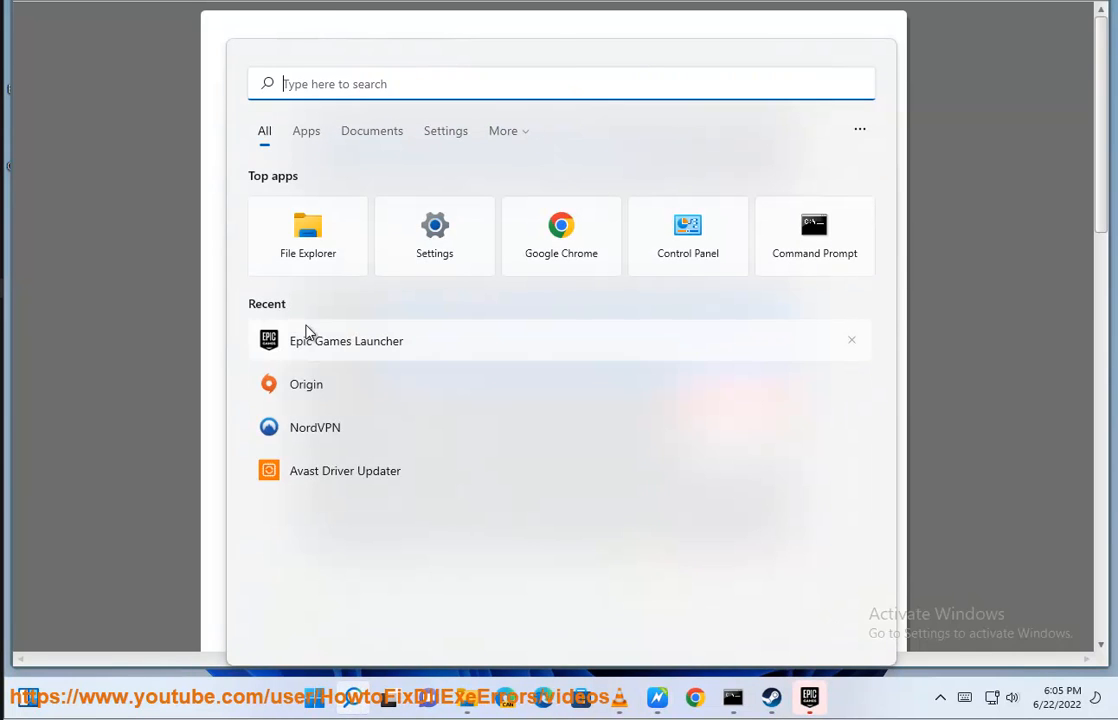
Launch Windows Settings and, from Recent, Avast Driver Updater while steps 4–6.1 are read.
right_click(347, 340)
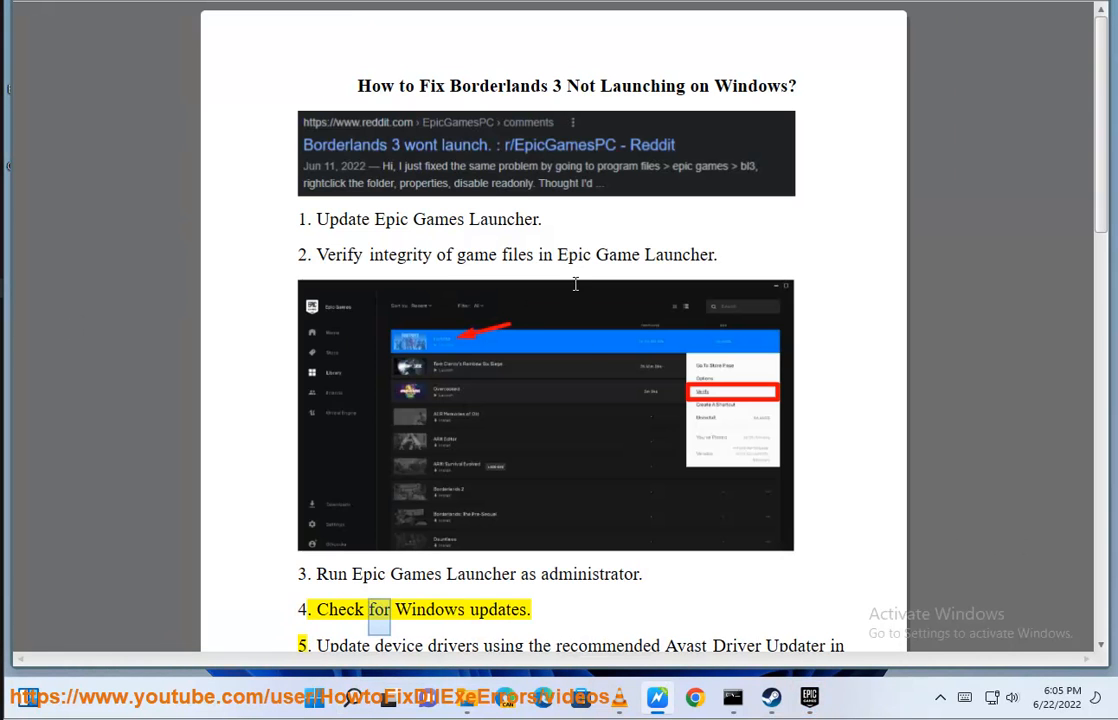
scroll("down", 3)
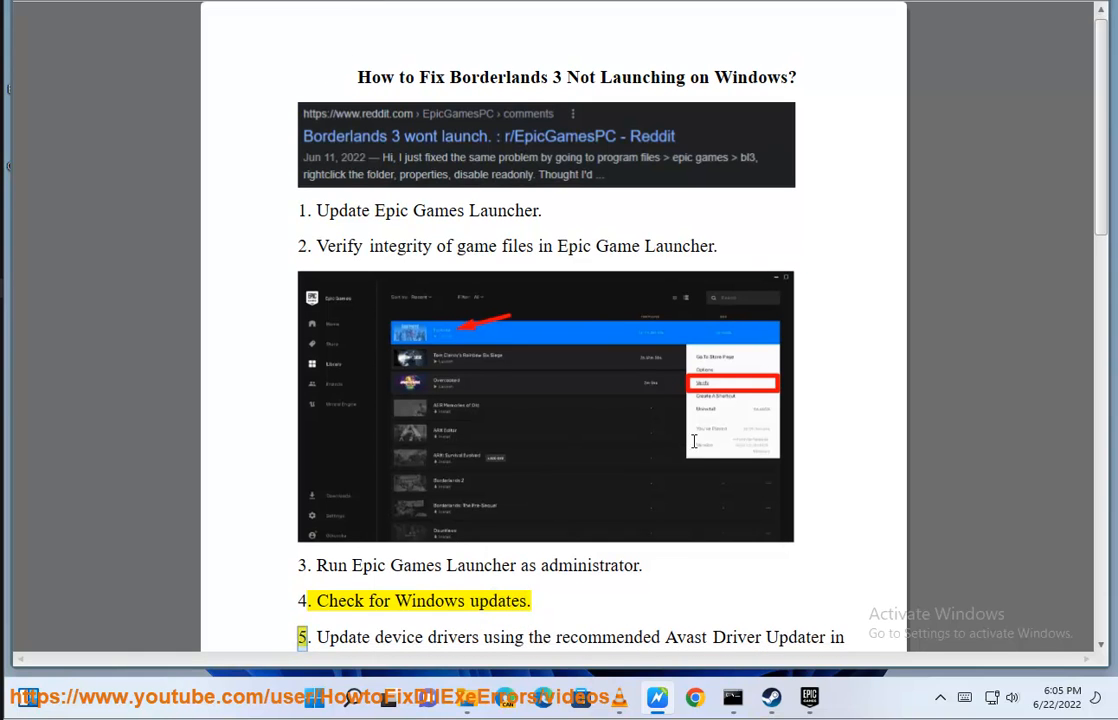
left_click(313, 697)
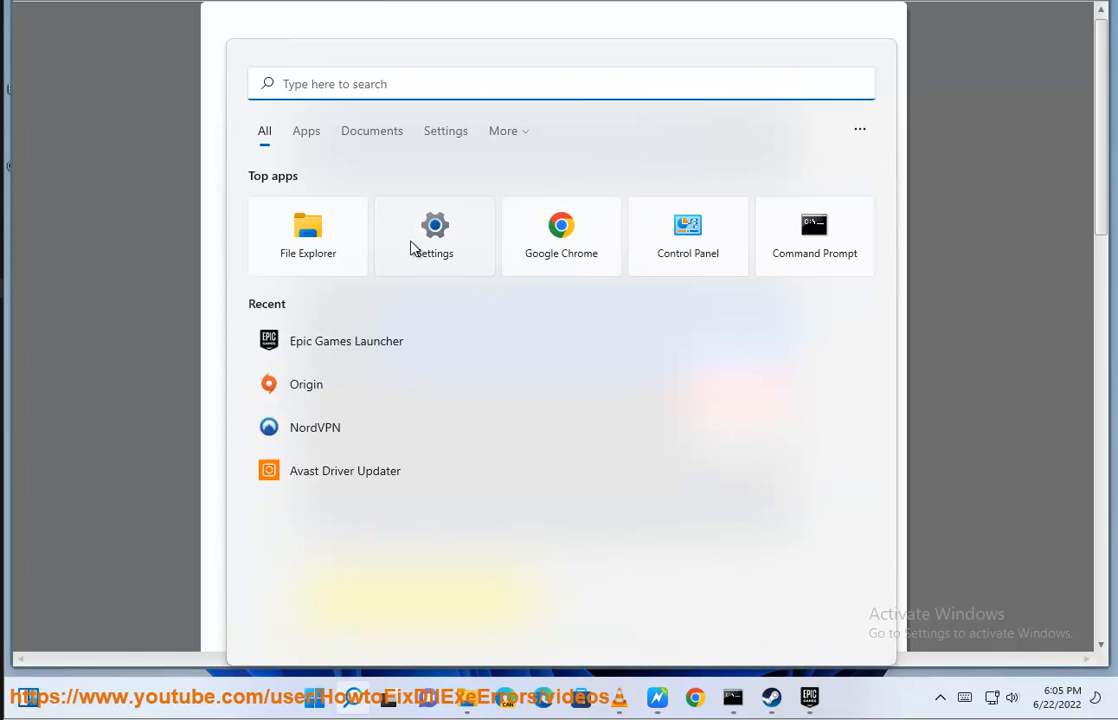
left_click(434, 235)
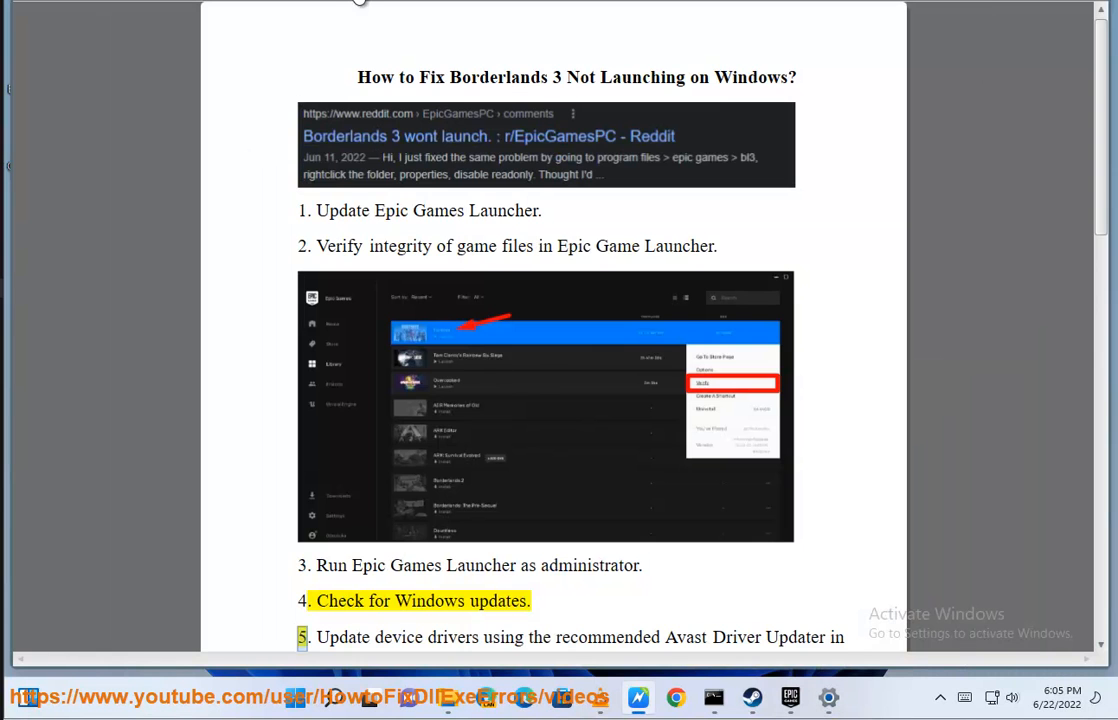
double_click(604, 637)
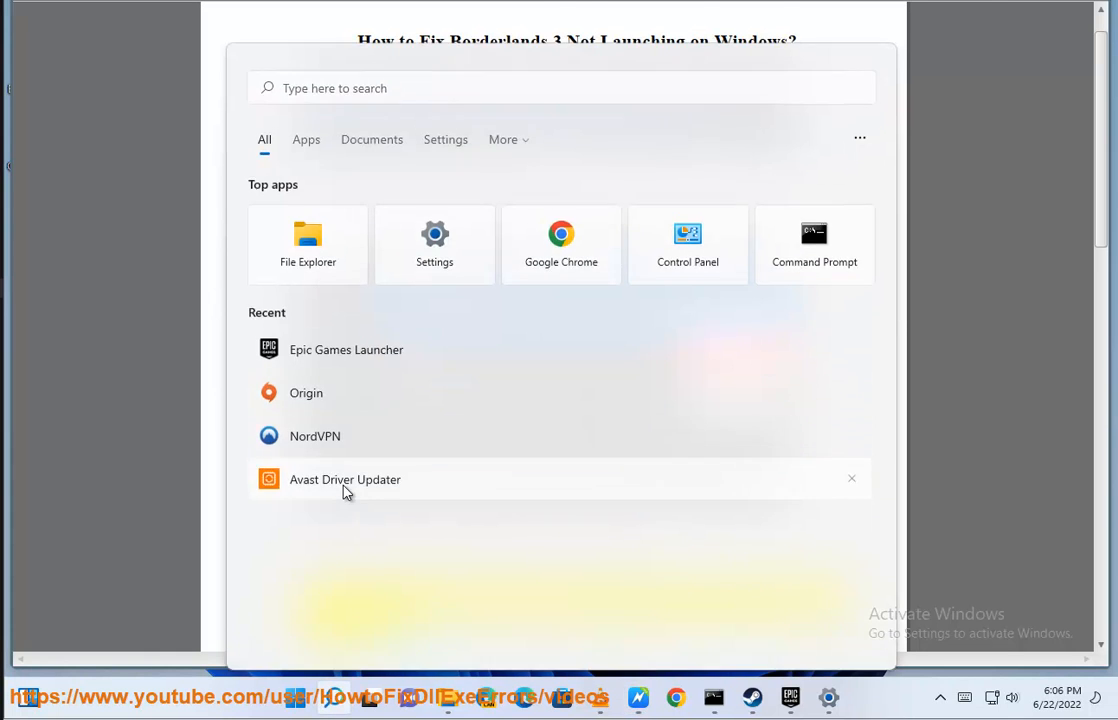
left_click(345, 479)
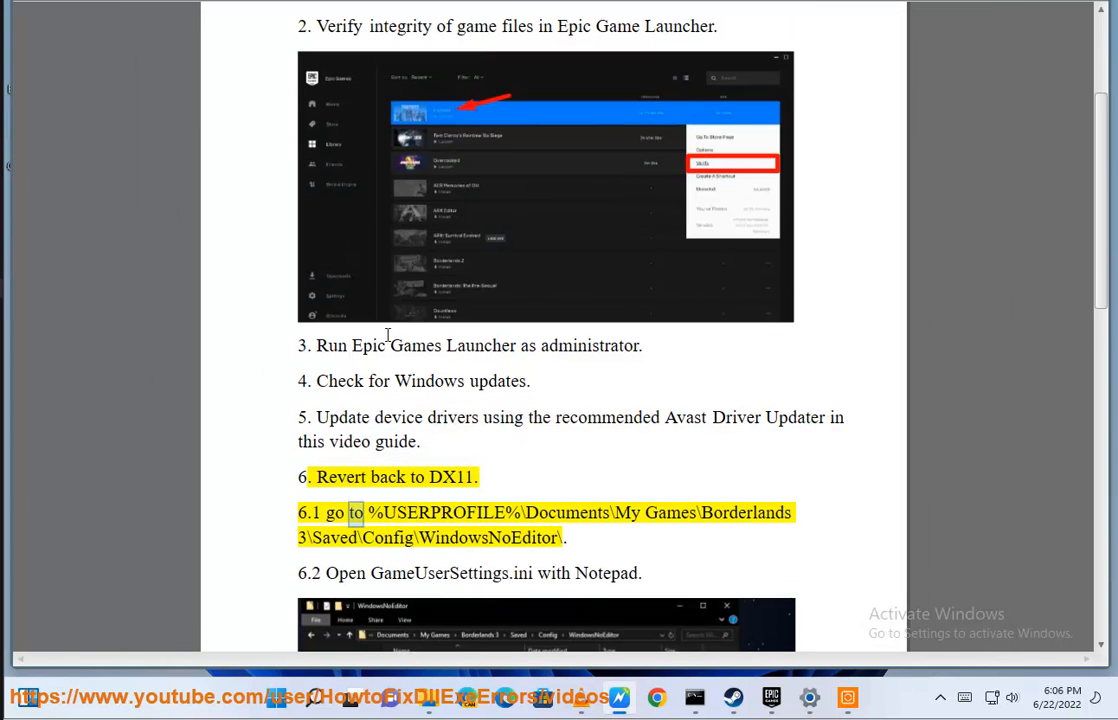
Scroll the guide through steps 6.2, 6.3 and 7 to the install-latest-patch step.
scroll("down", 3)
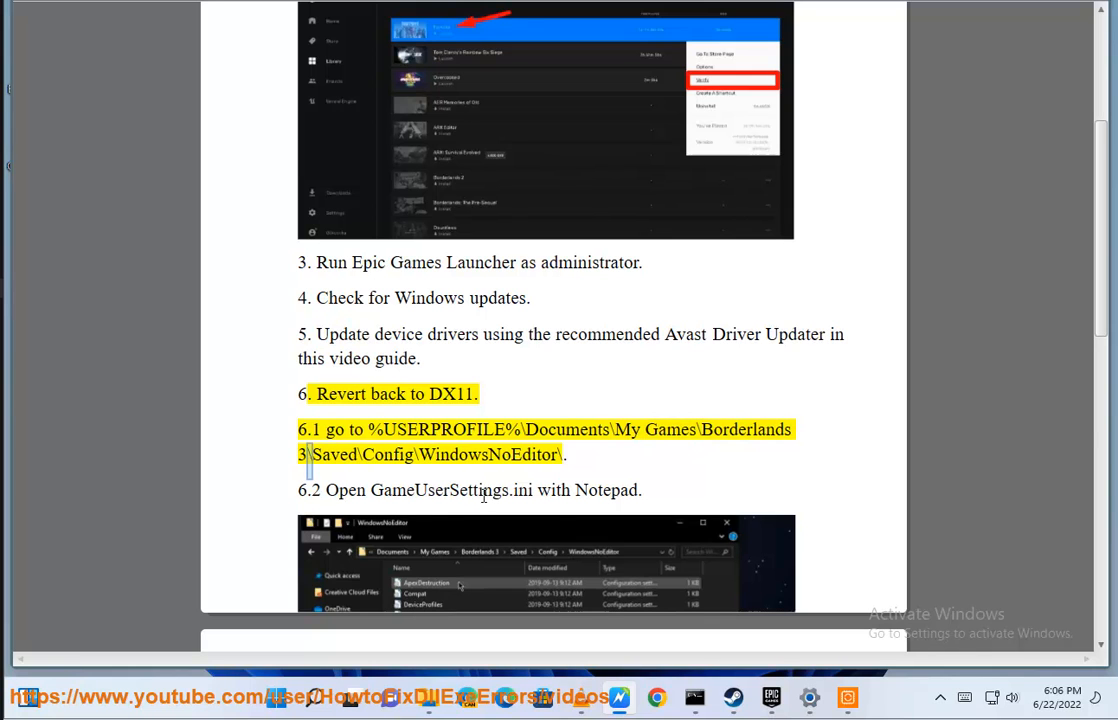
double_click(485, 454)
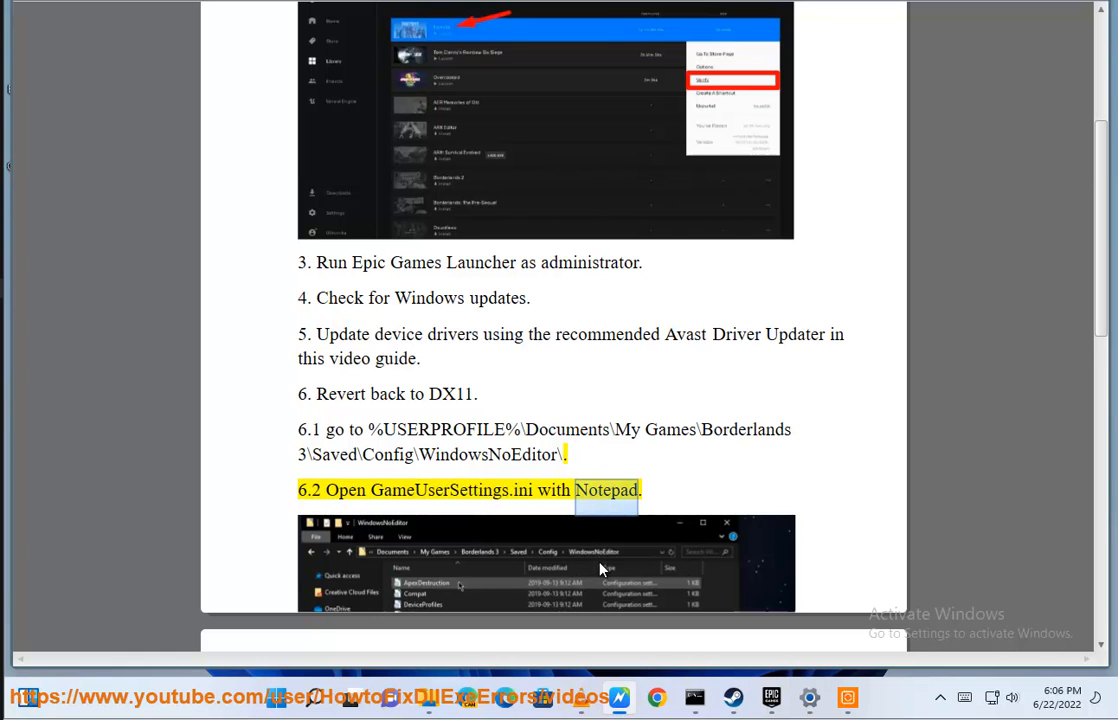
scroll("down", 3)
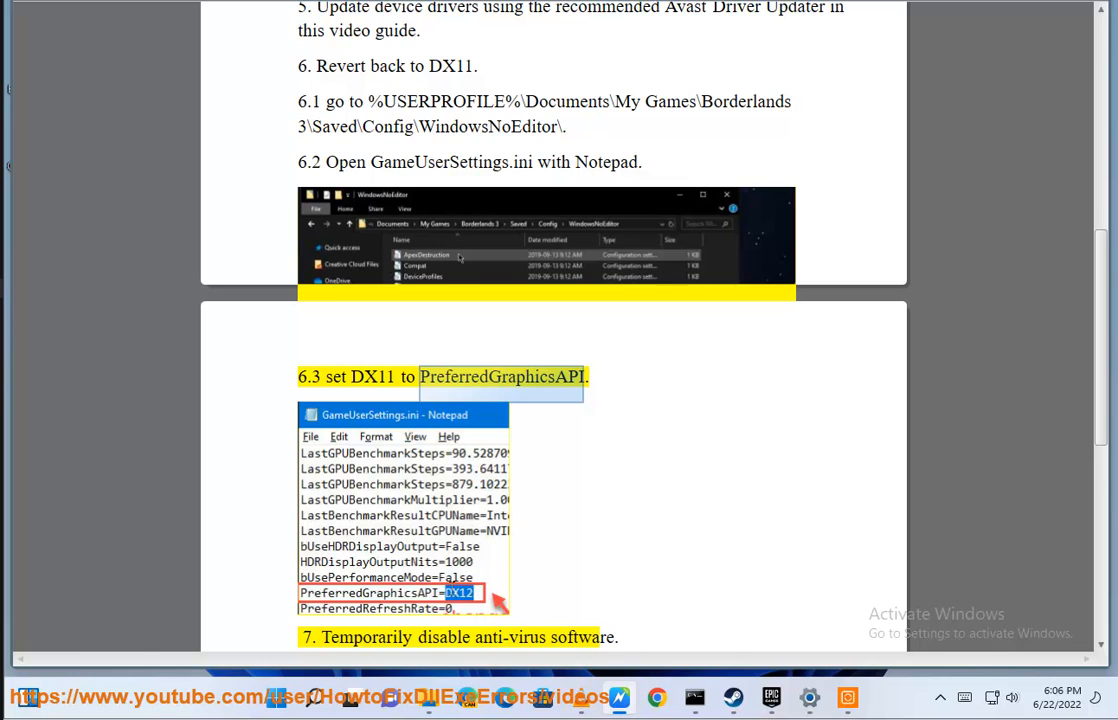
scroll("down", 3)
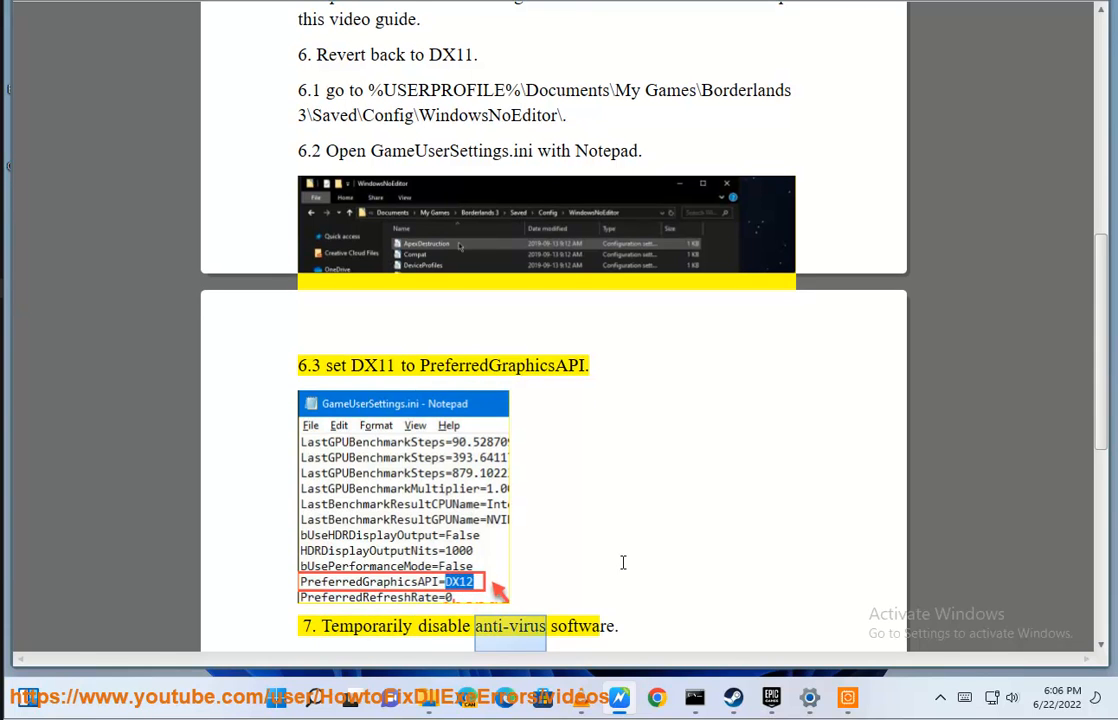
scroll("down", 3)
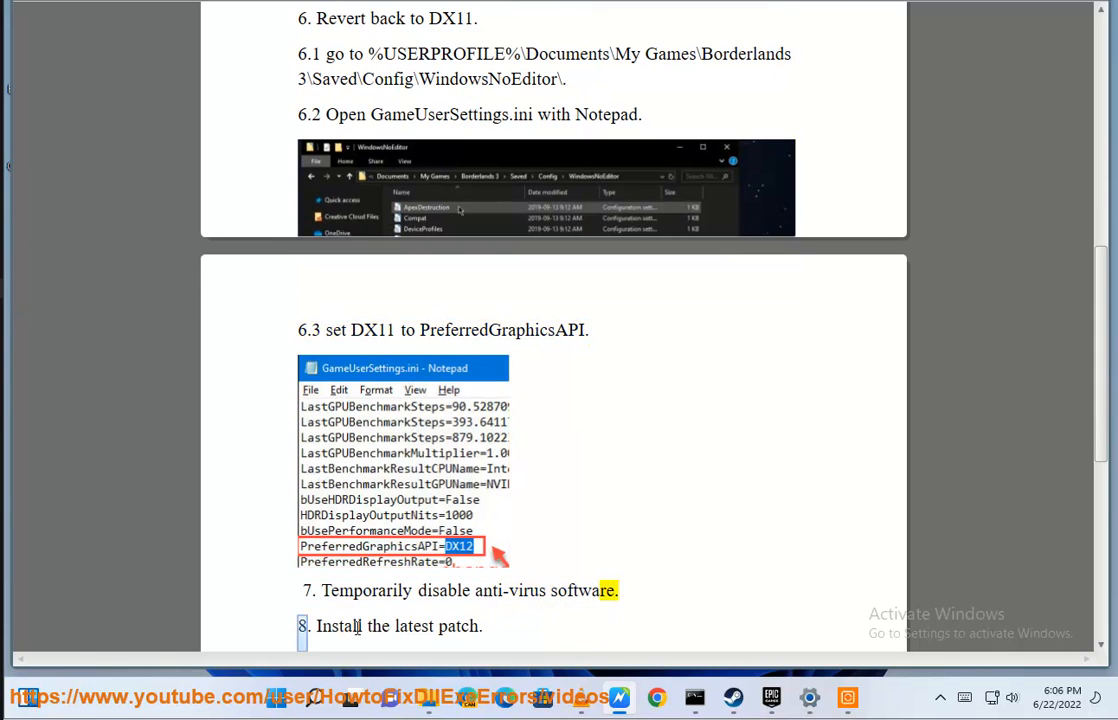
Run Check for updates, then open Virus & threat protection via Privacy & security.
left_click(809, 697)
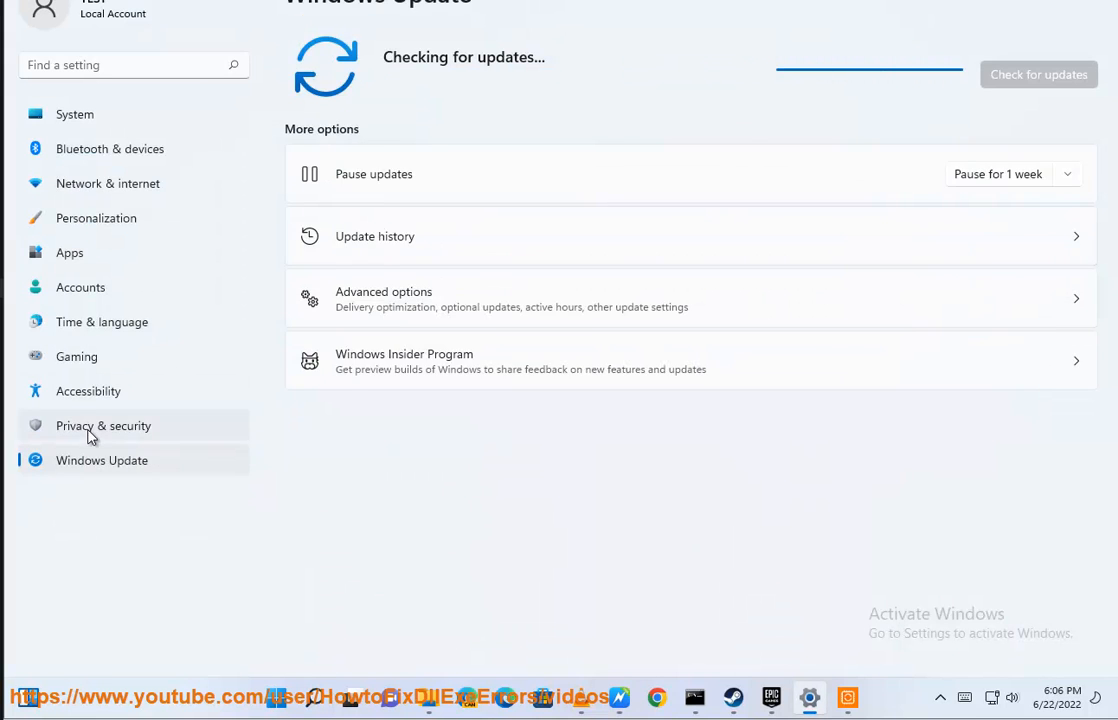
left_click(103, 425)
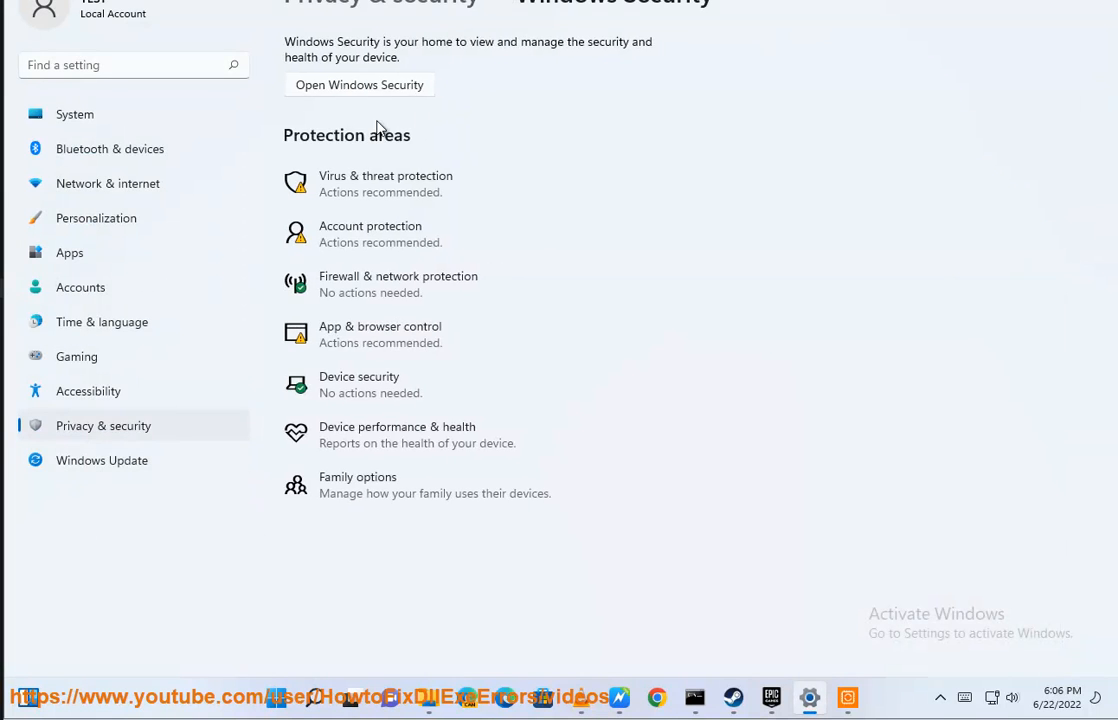
left_click(358, 84)
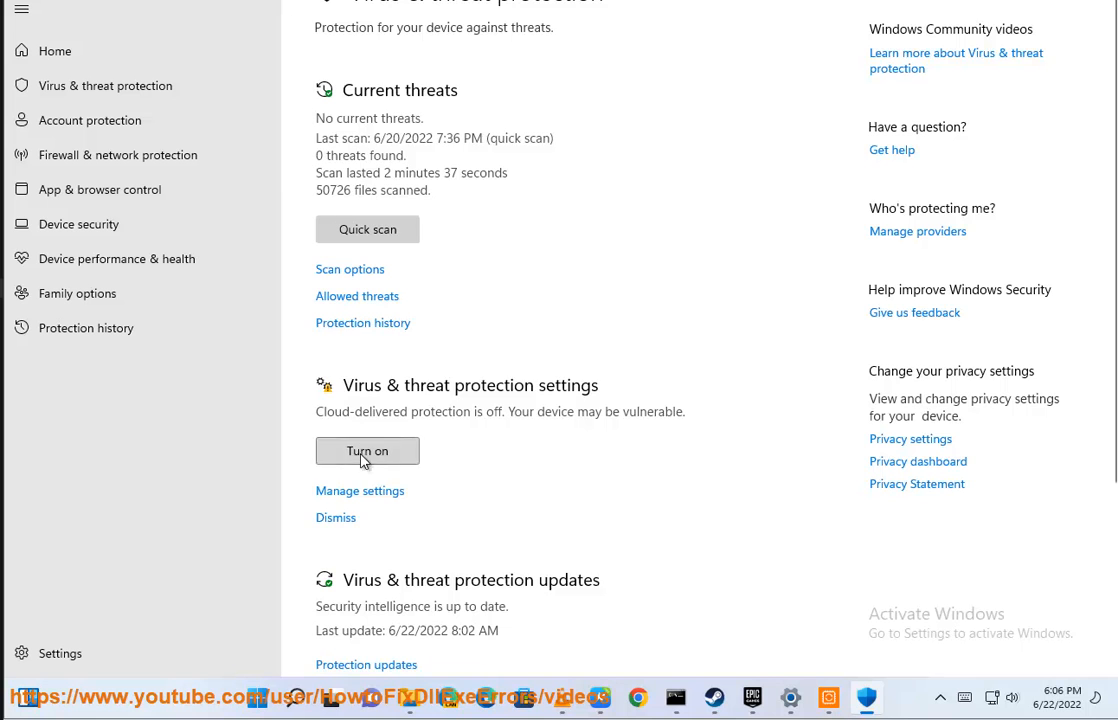
left_click(367, 451)
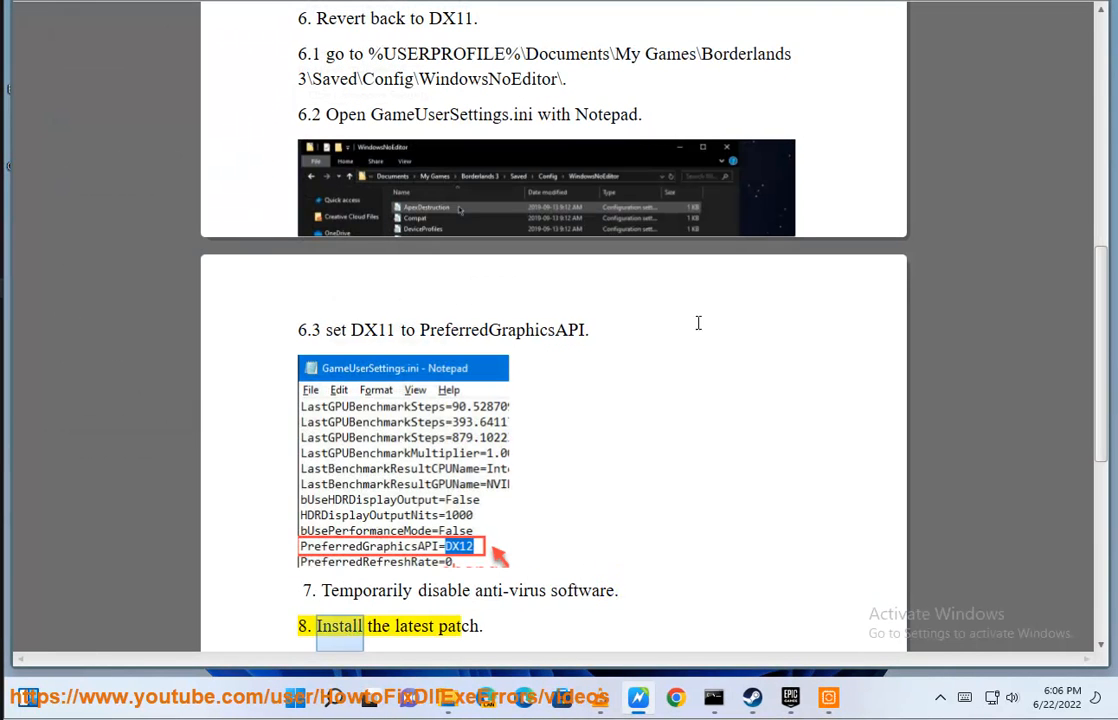
Scroll past steps 8 and 9 (latest patch, clean boot) to step 10, reinstalling the game.
scroll("down", 3)
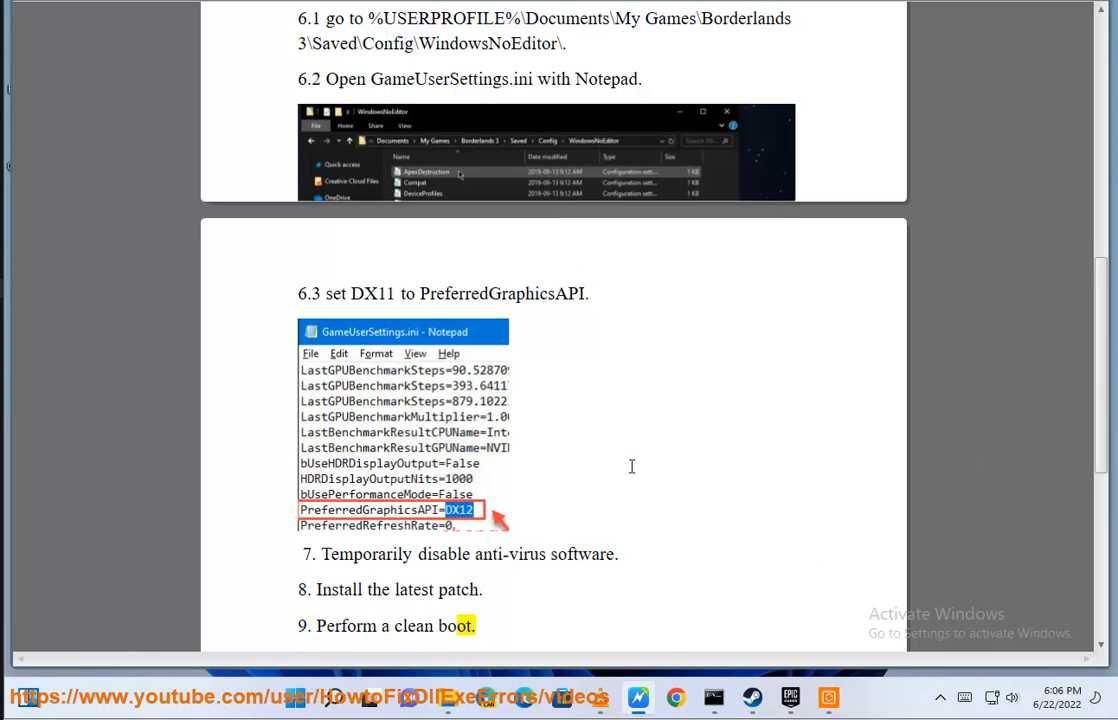
scroll("down", 3)
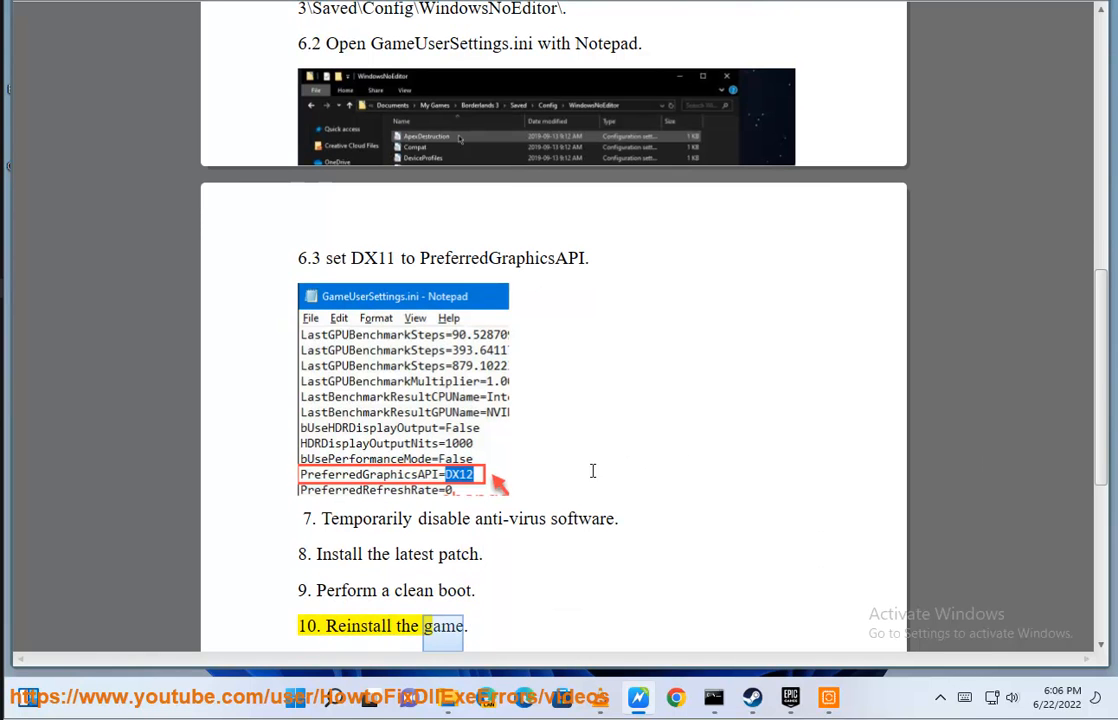